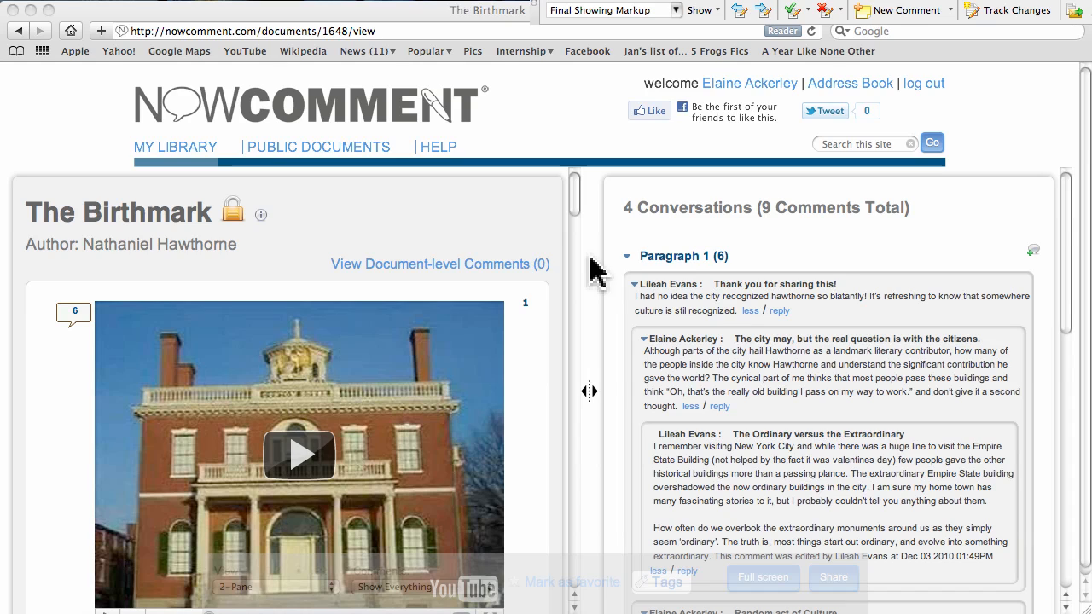
pyautogui.moveTo(584, 222)
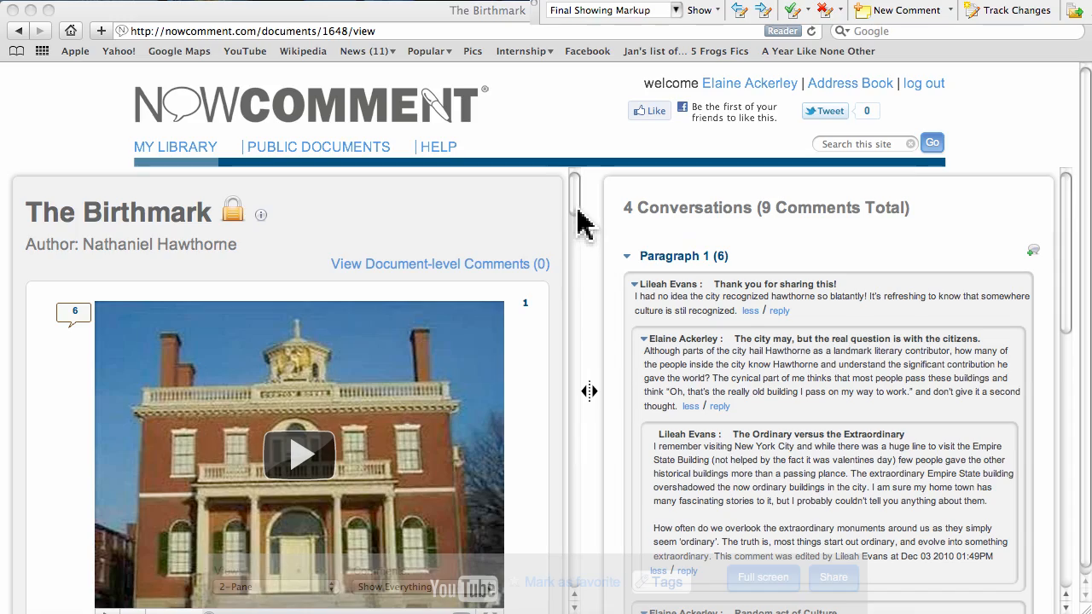
# Step: Scroll The Birthmark down so paragraph 10 sits beside its conversations
pyautogui.scroll(-3)
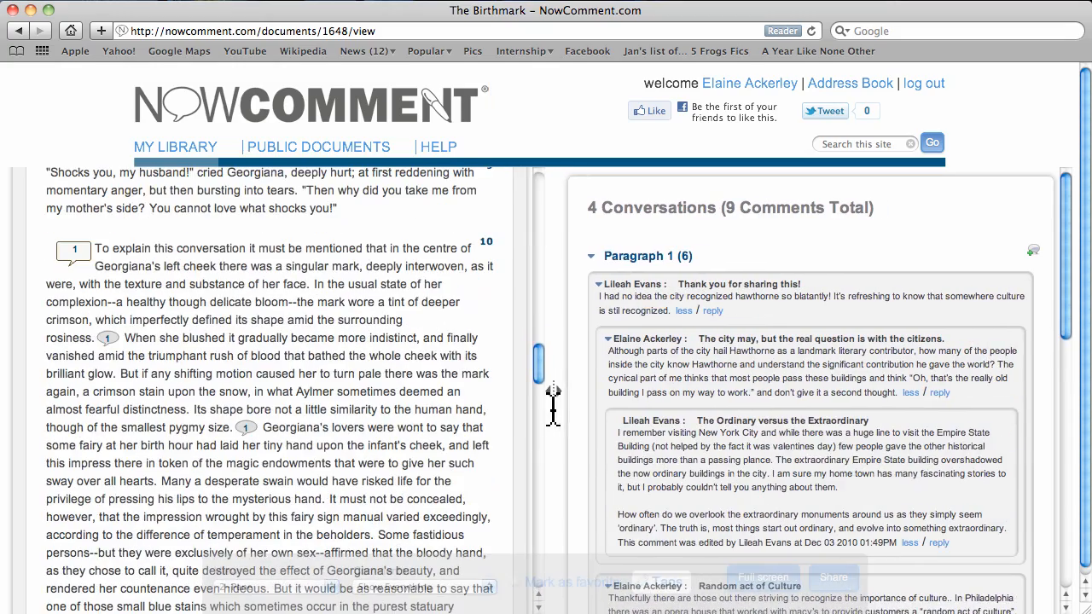
# Step: Draft a paragraph 10 comment titled 'NowComment Tour Group' with a message and tag 'NowComment Tour'
pyautogui.click(938, 393)
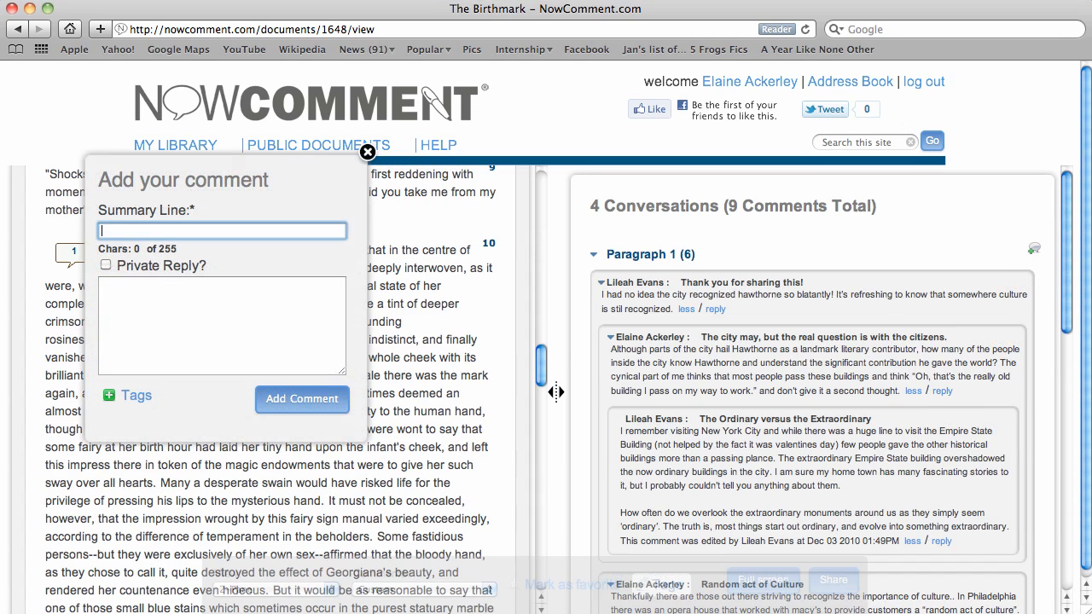
pyautogui.write('NowComment Tour Group')
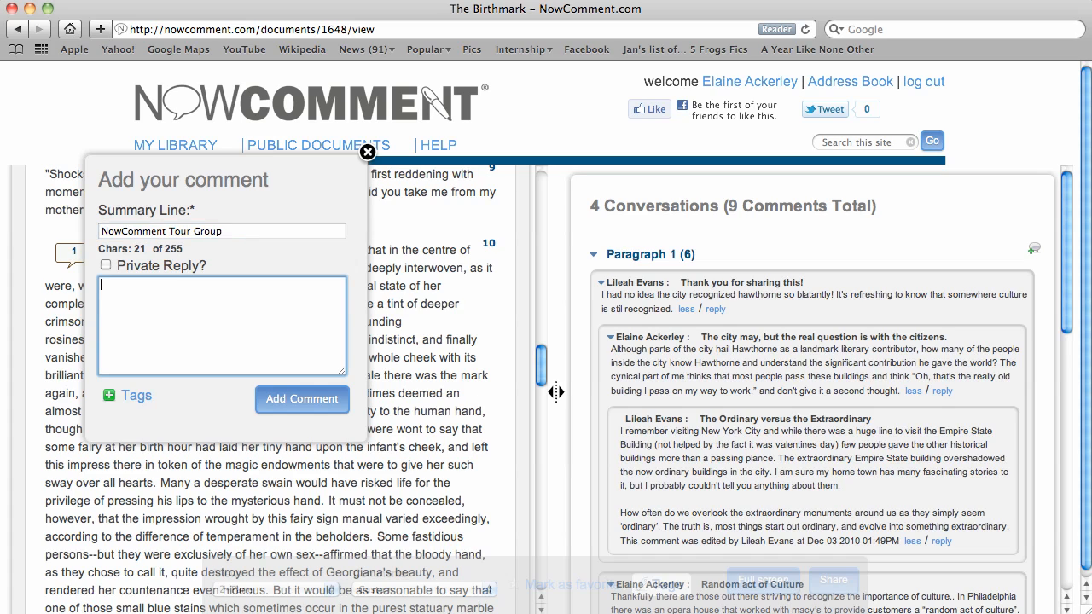
pyautogui.click(126, 396)
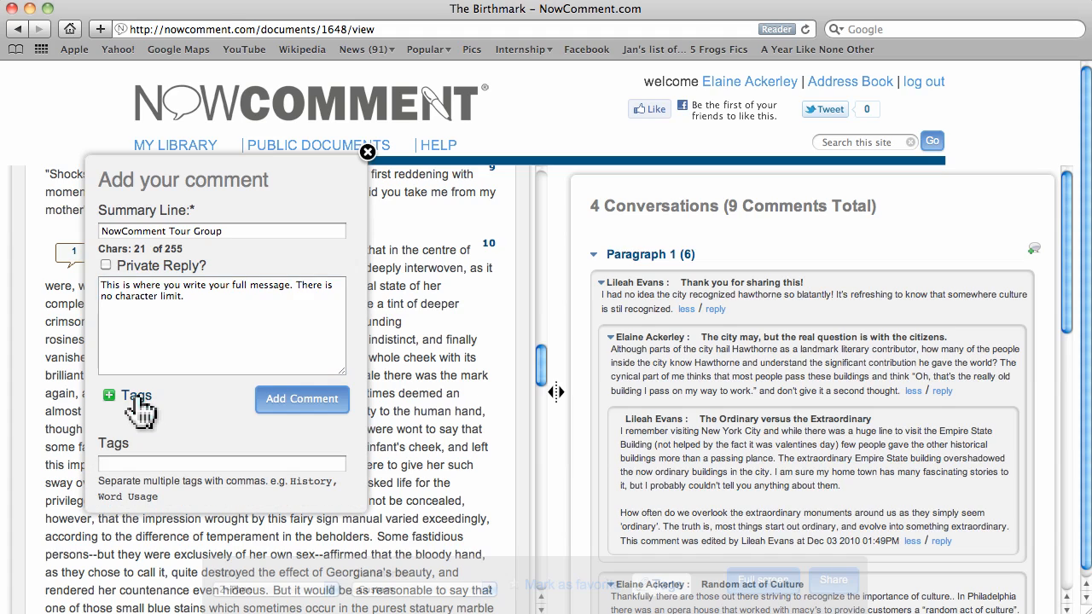
pyautogui.write('NowComment Tour')
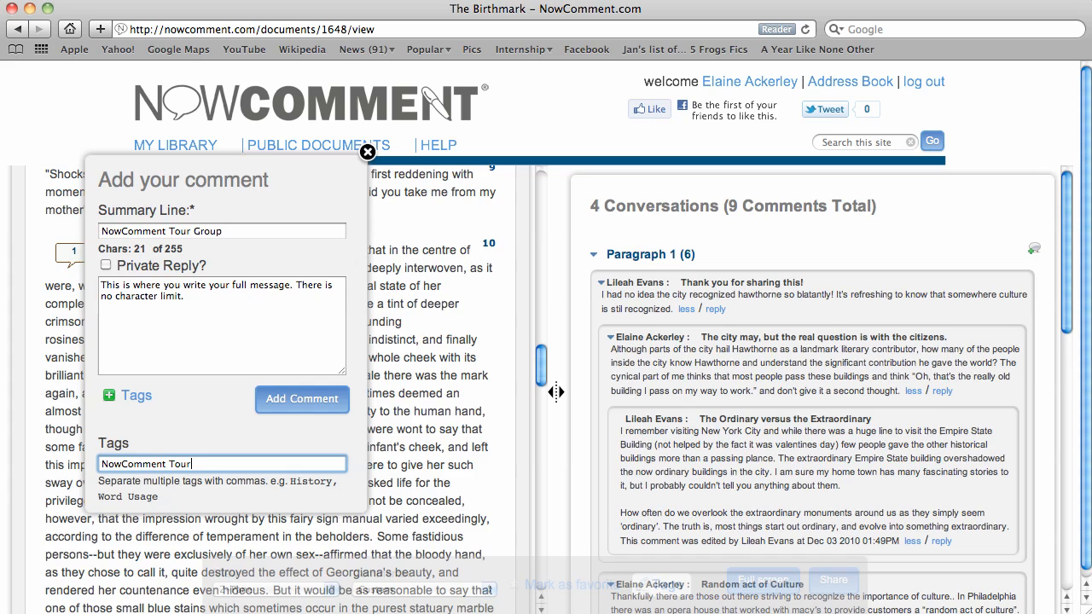
pyautogui.moveTo(302, 399)
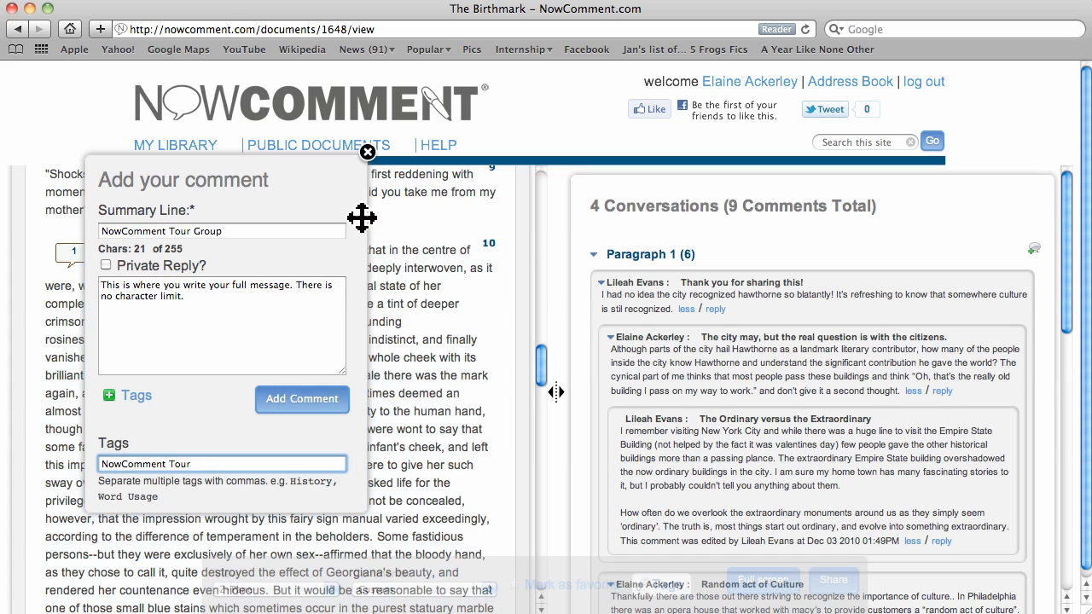
pyautogui.click(367, 153)
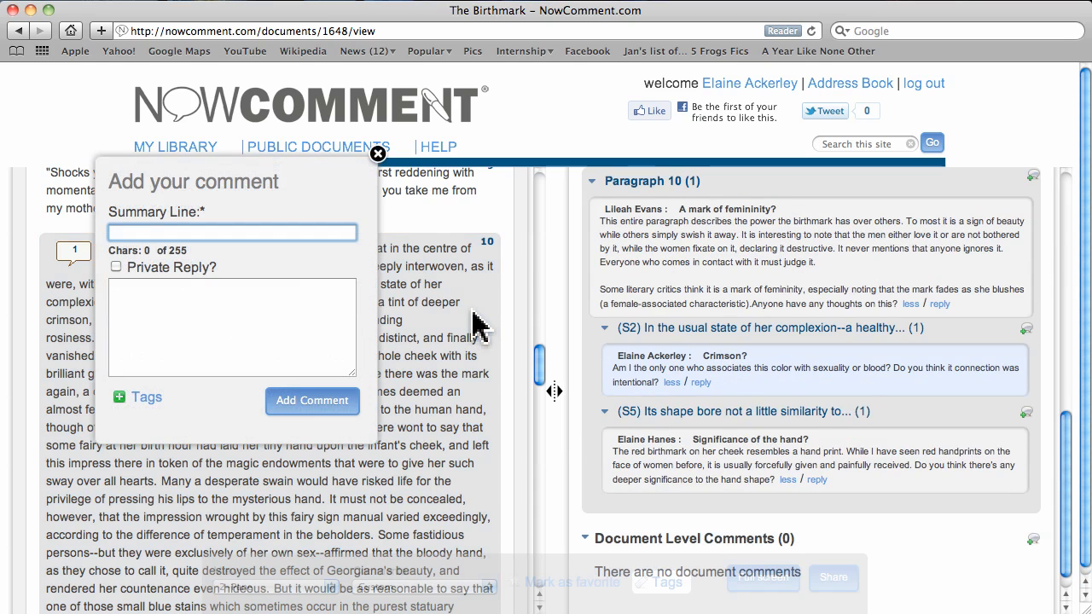
# Step: Discard the unposted comment form on paragraph 10
pyautogui.click(379, 154)
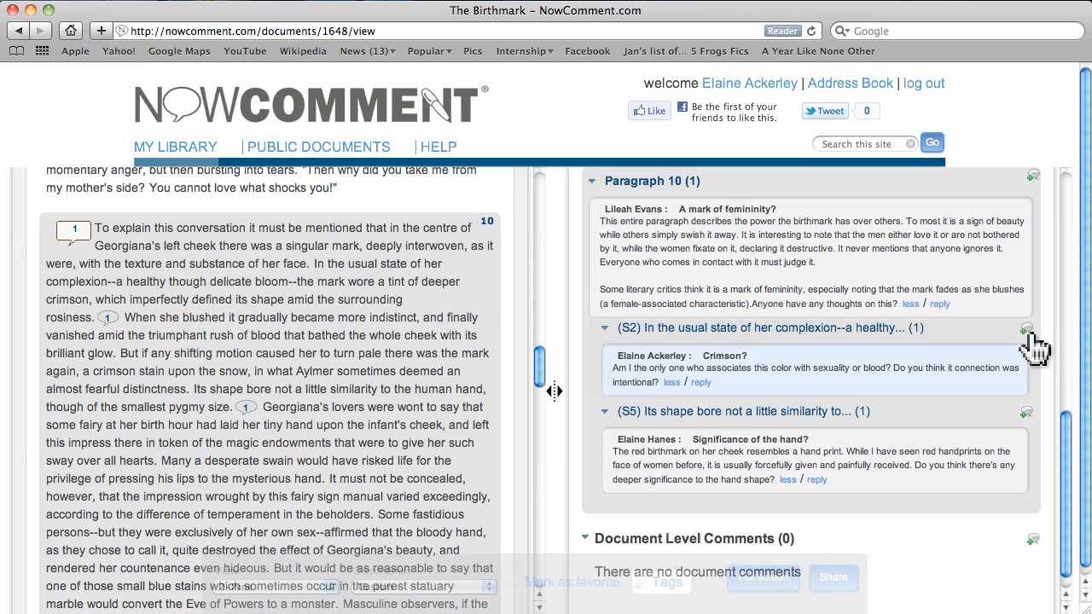
pyautogui.moveTo(1006, 372)
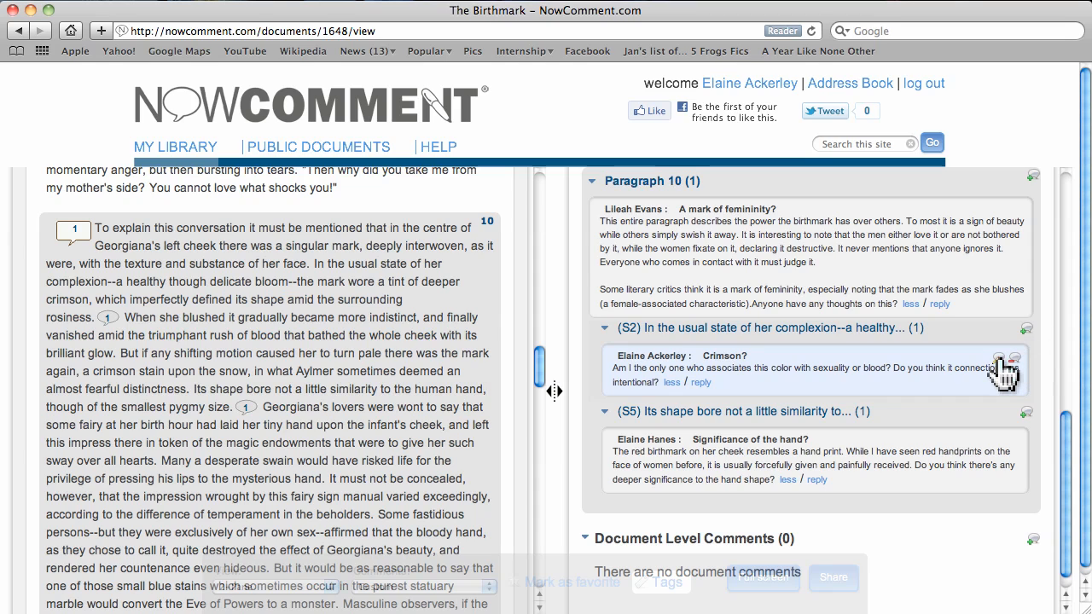
pyautogui.moveTo(1013, 358)
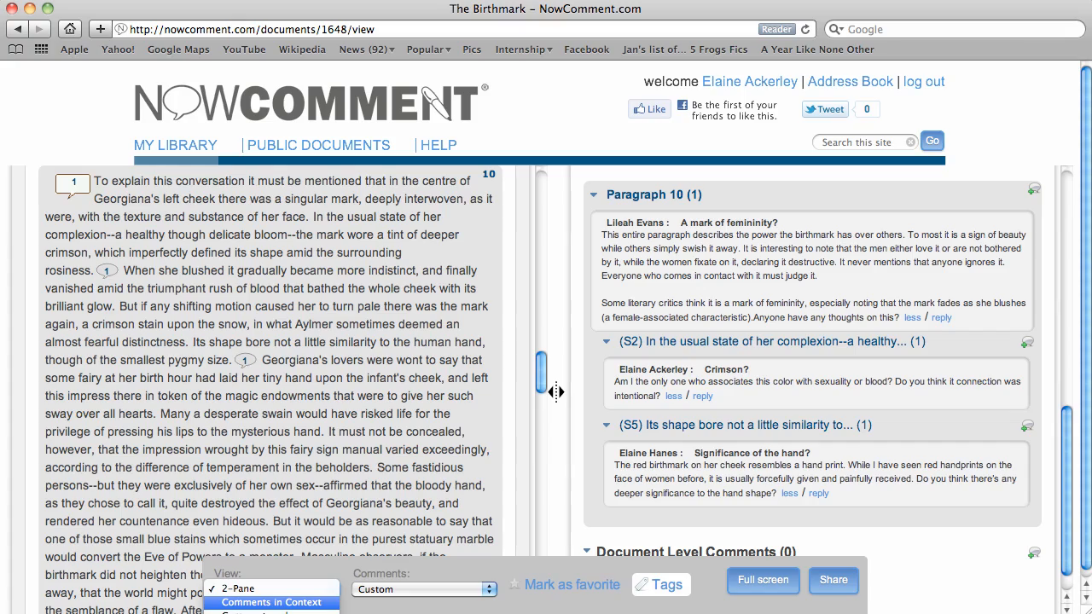
# Step: Browse the Comments in Context and comments-only views, then return to 2-Pane
pyautogui.click(269, 602)
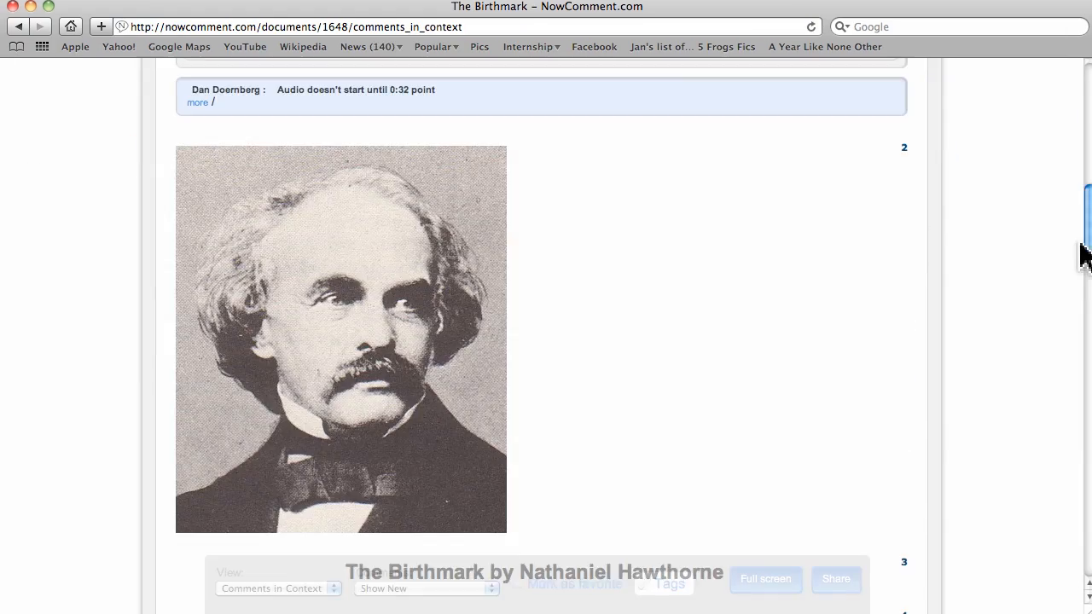
pyautogui.scroll(-3)
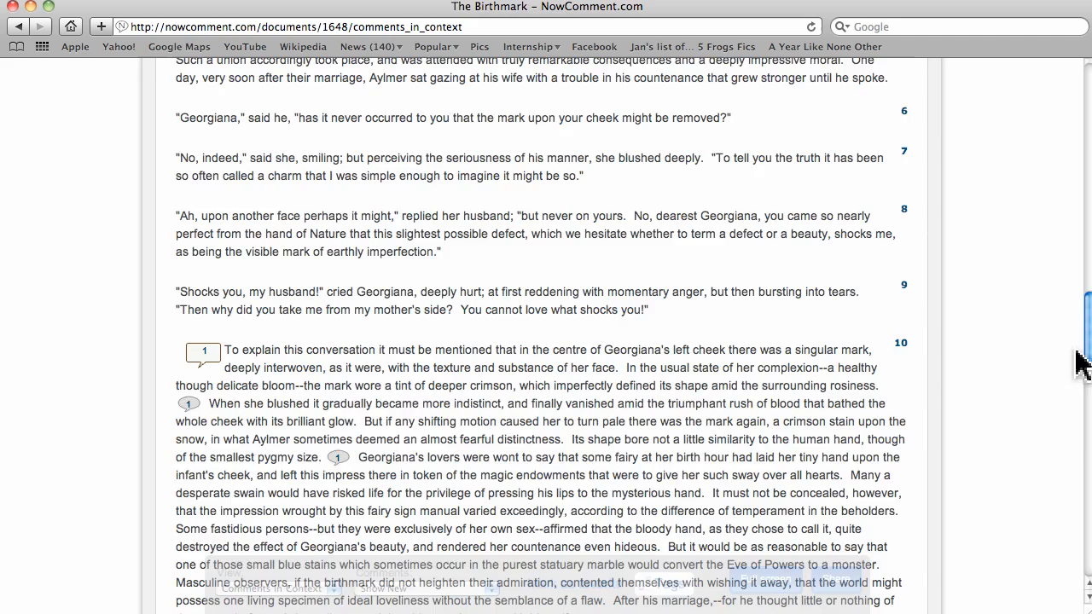
pyautogui.scroll(-3)
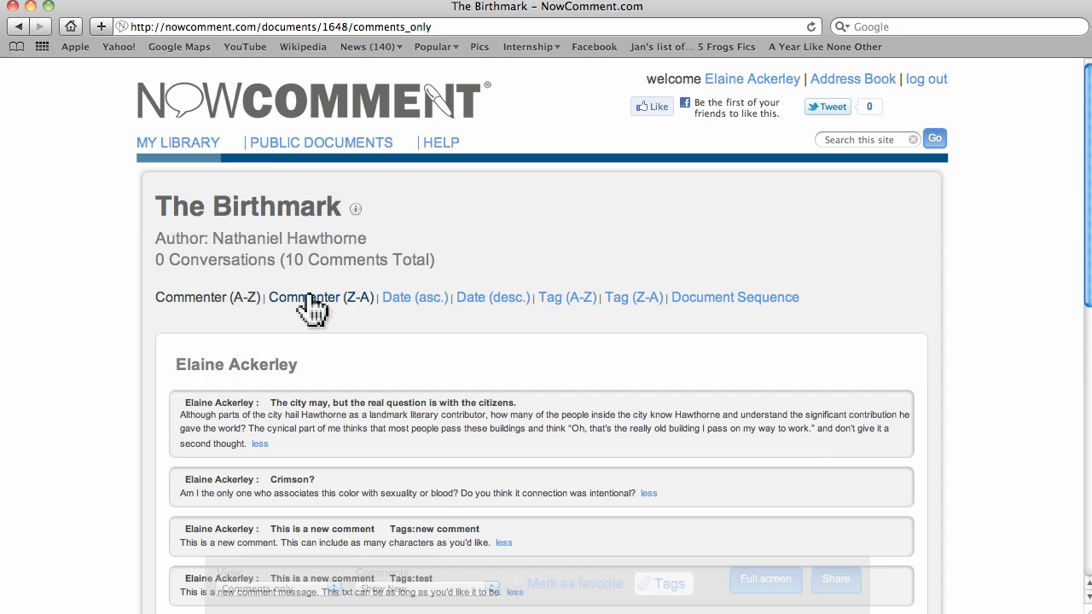
pyautogui.click(321, 297)
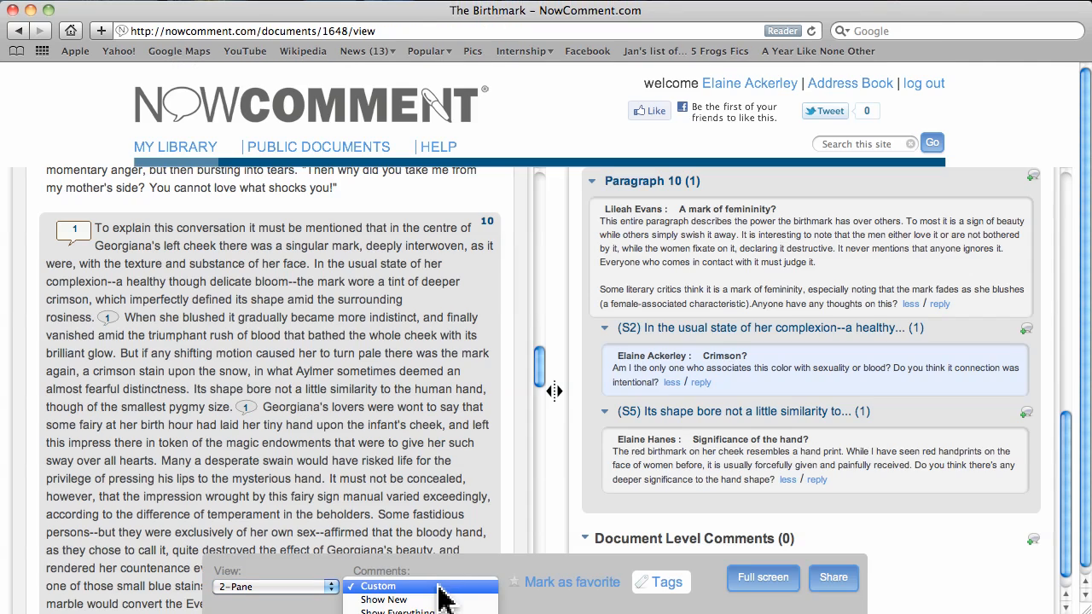
# Step: Switch comment display to summary lines only, then show everything, back at paragraph 1
pyautogui.click(418, 601)
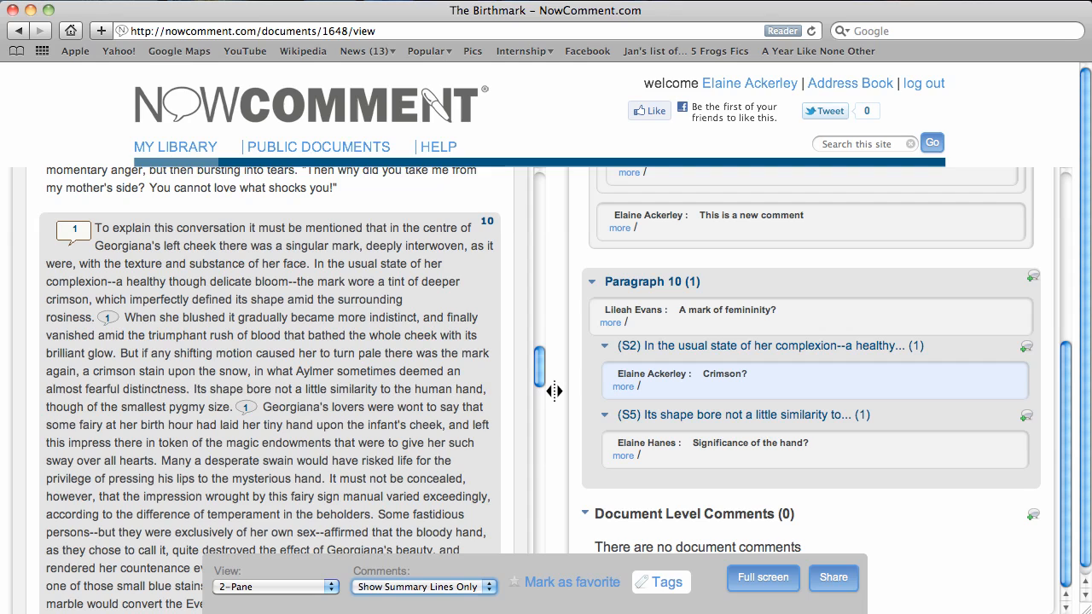
pyautogui.moveTo(447, 594)
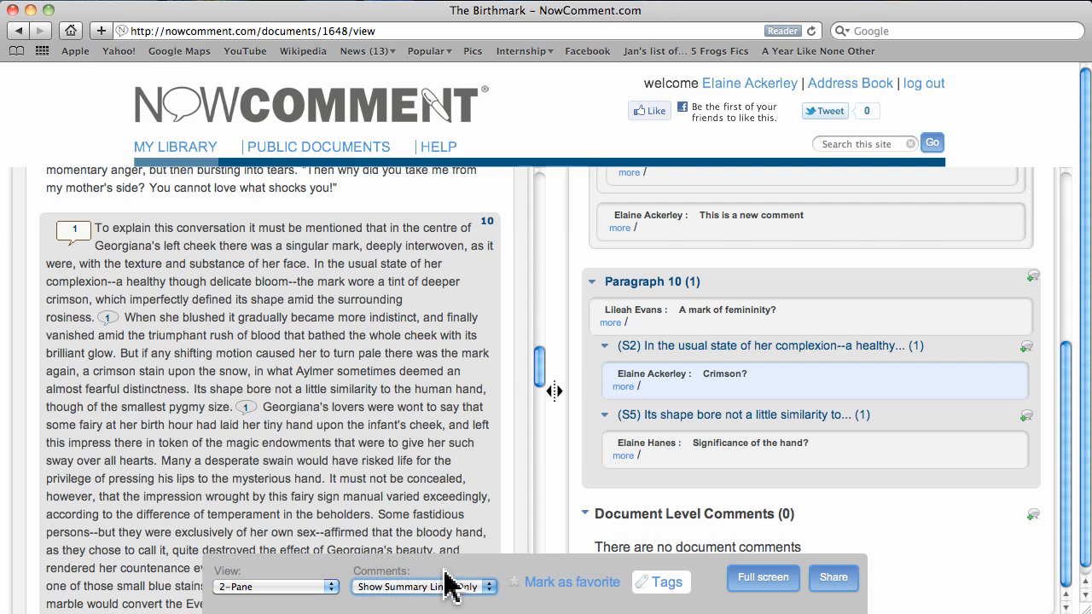
pyautogui.click(423, 586)
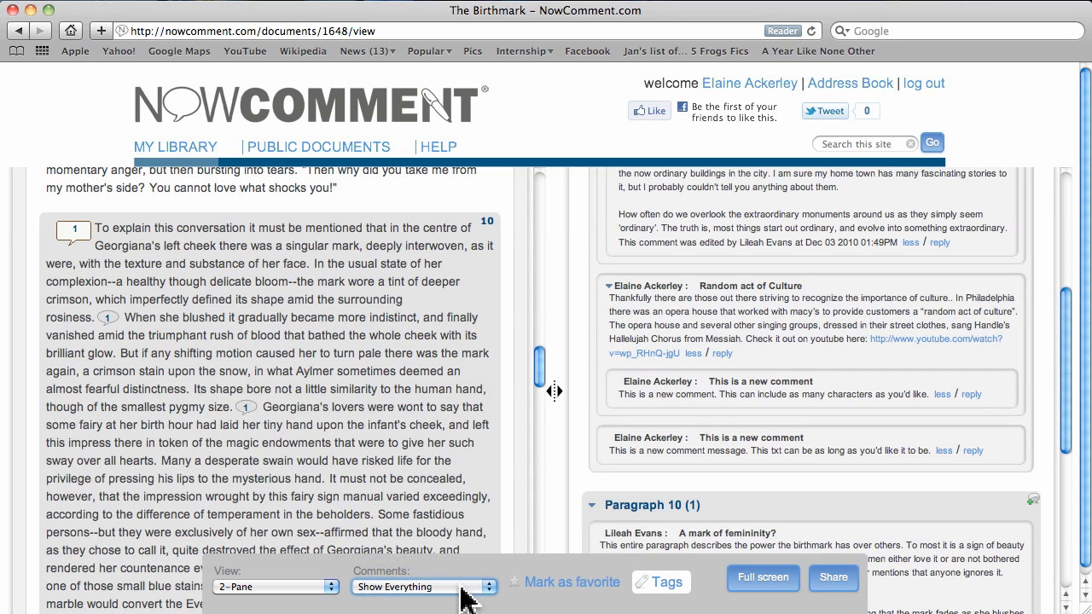
pyautogui.click(423, 586)
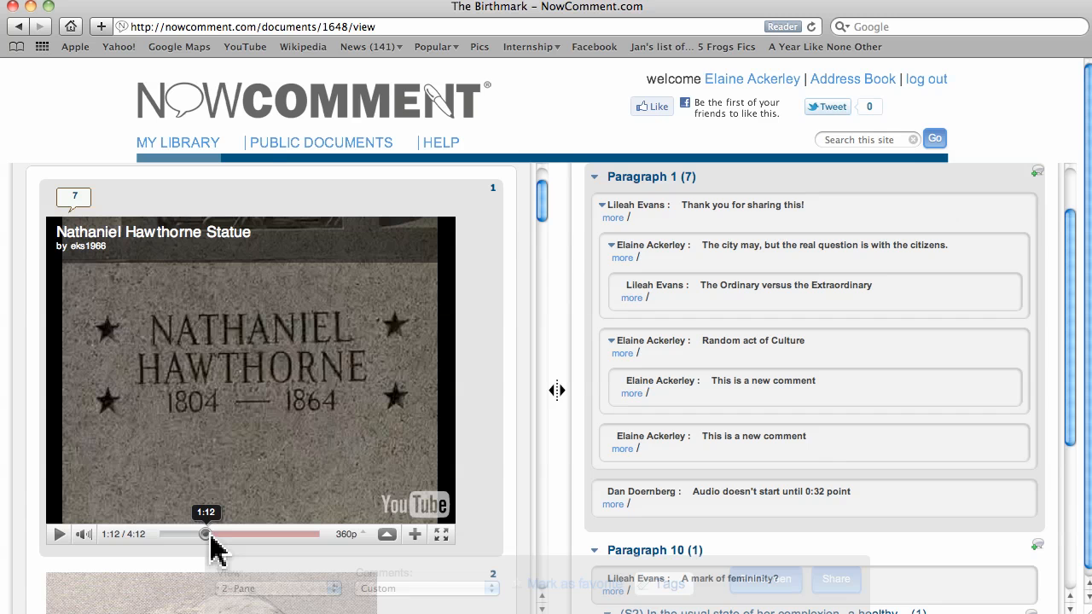
# Step: Go to the Help (Text & Videos) page from the top navigation
pyautogui.click(440, 141)
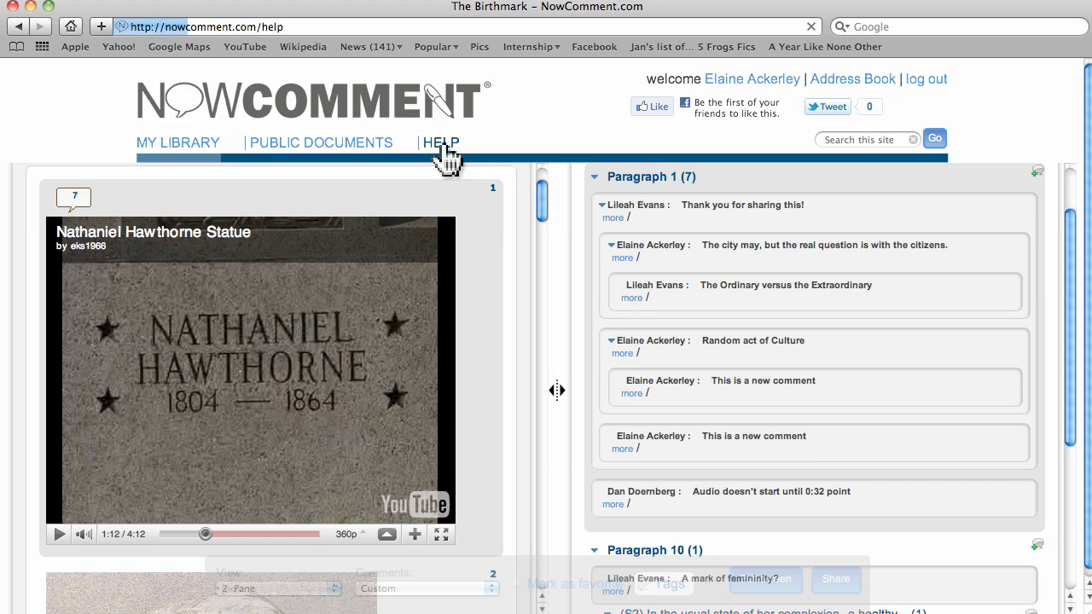
pyautogui.click(440, 144)
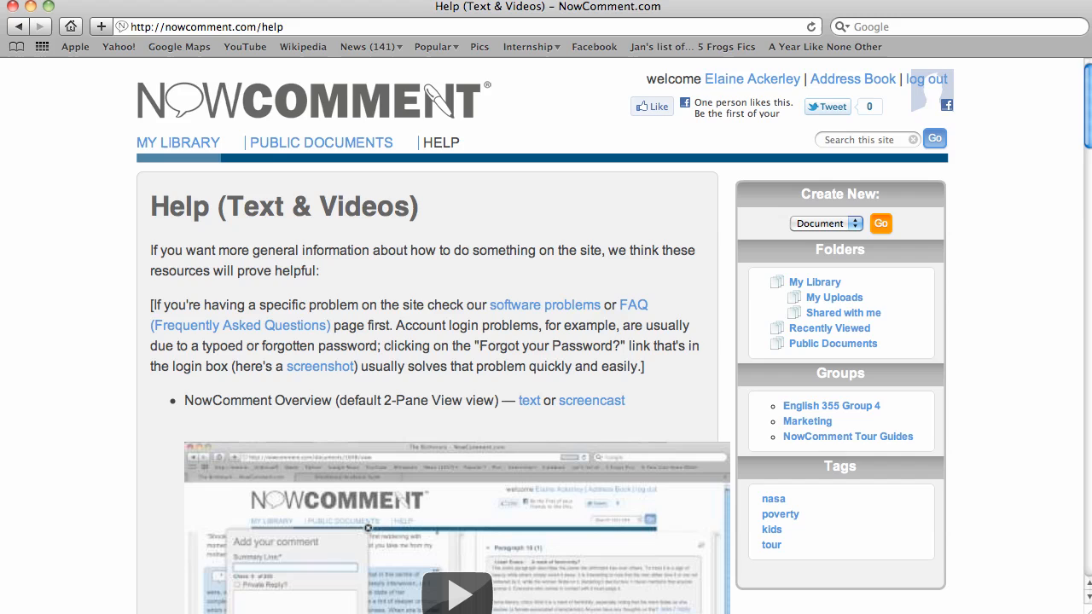